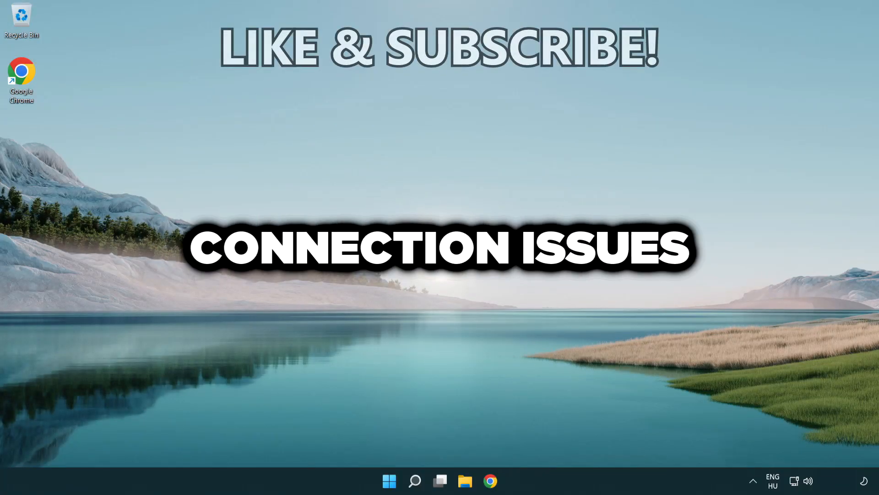
- Search Windows for 'cmd' to launch Command Prompt as administrator
click(414, 480)
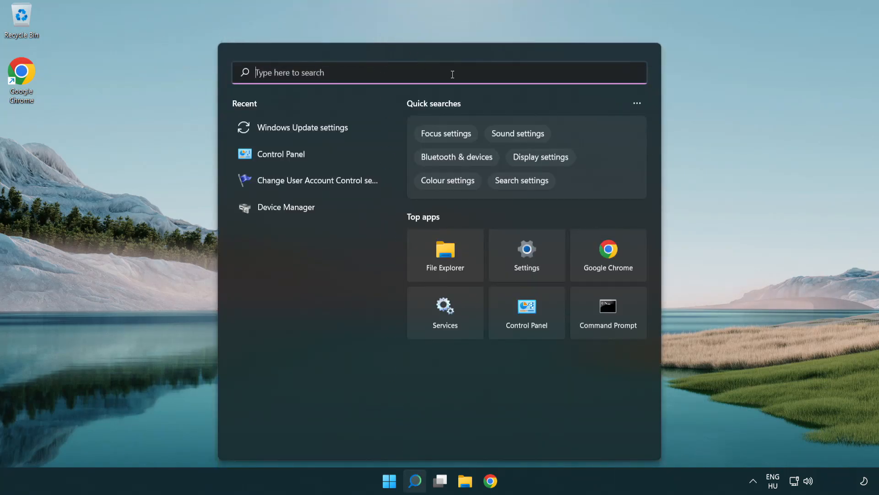
text(cmd)
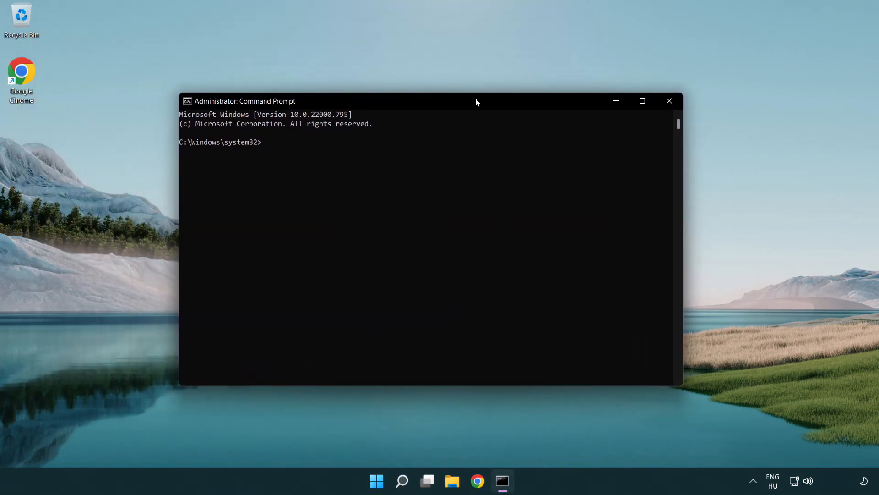
- Flush the DNS resolver cache with ipconfig /flushdns
text(i)
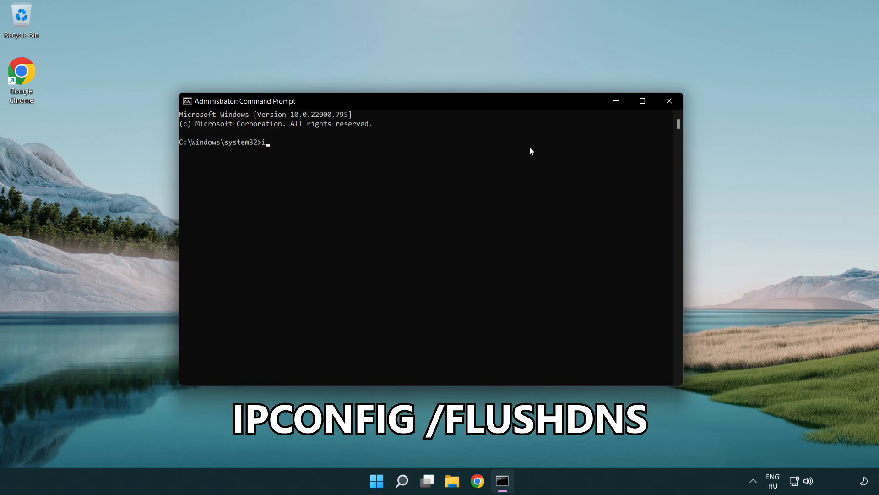
text(pconf)
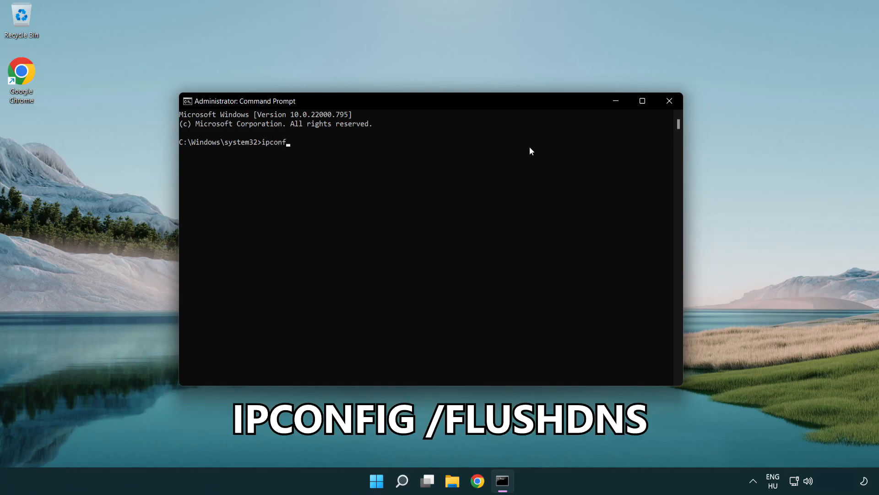
text(ig)
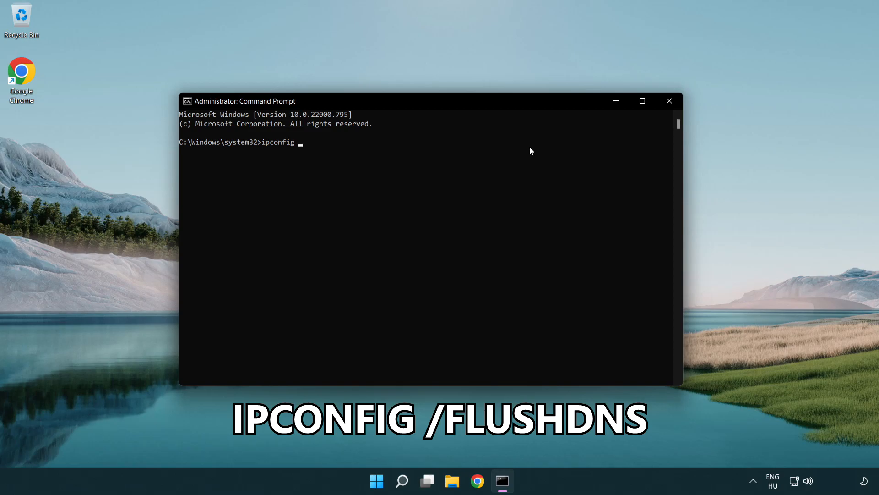
text(/fl)
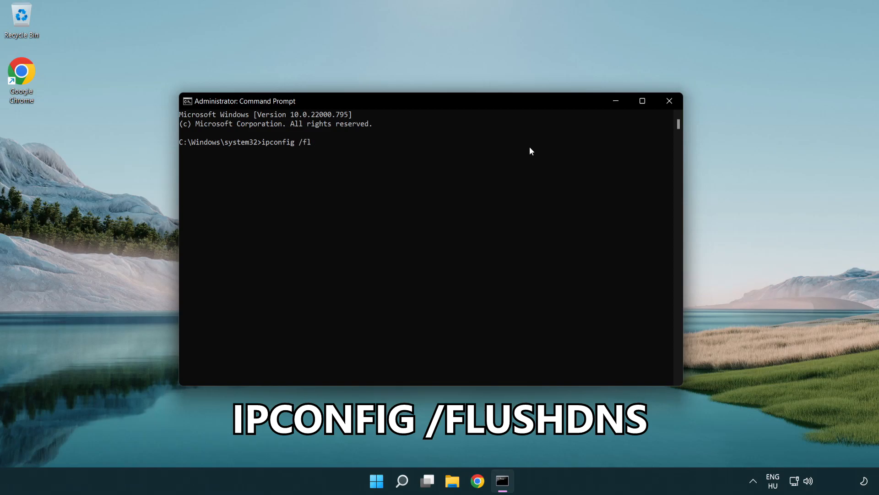
text(ushdns)
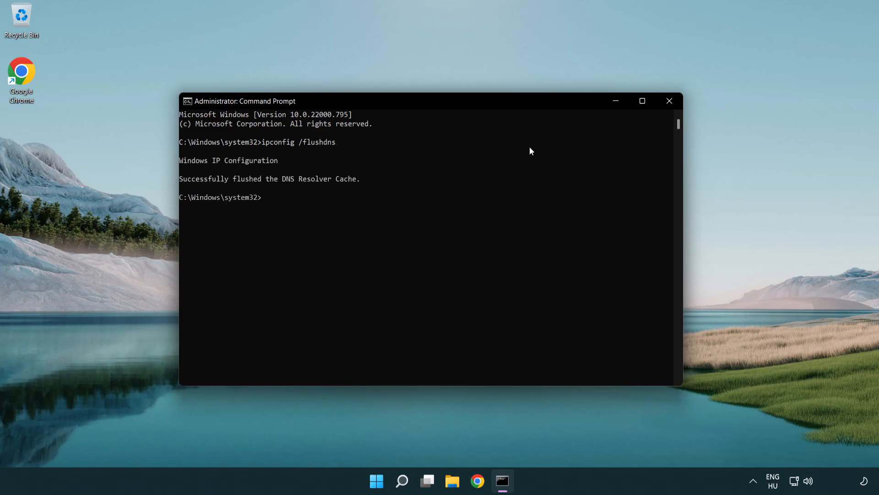
- Reset the Winsock catalog with netsh winsock reset, then exit Command Prompt
text(netsh winsock reset)
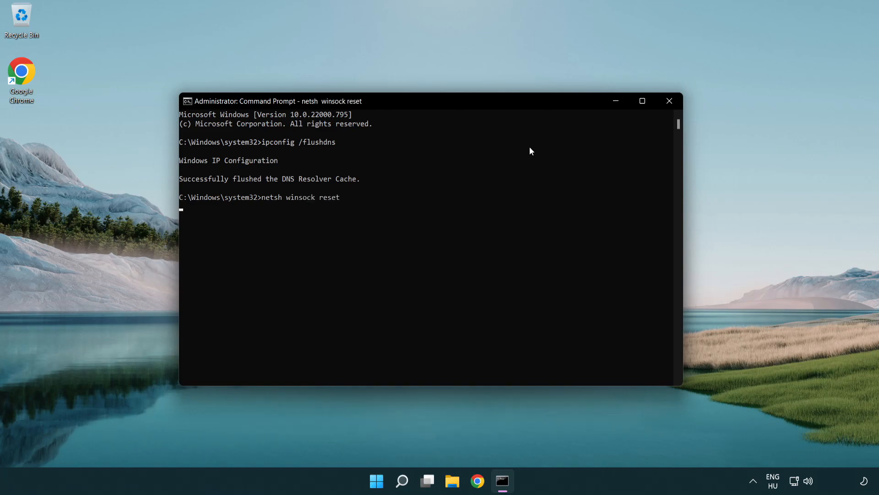
key(Return)
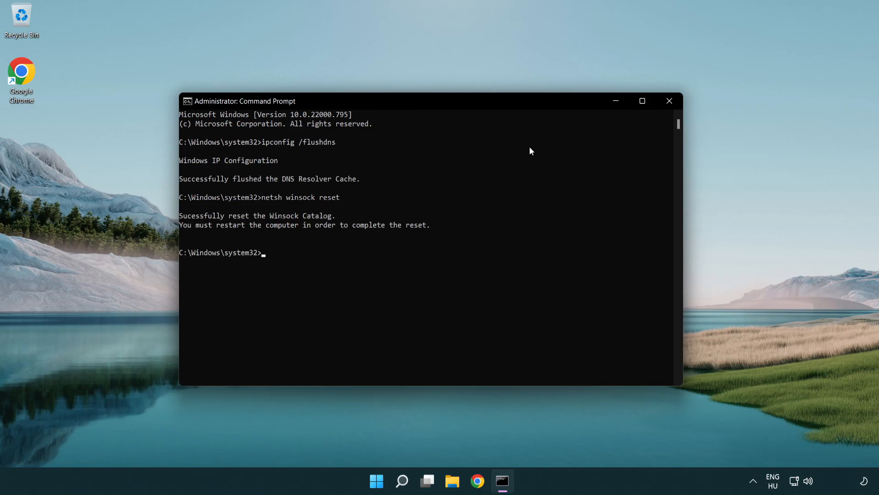
text(exit)
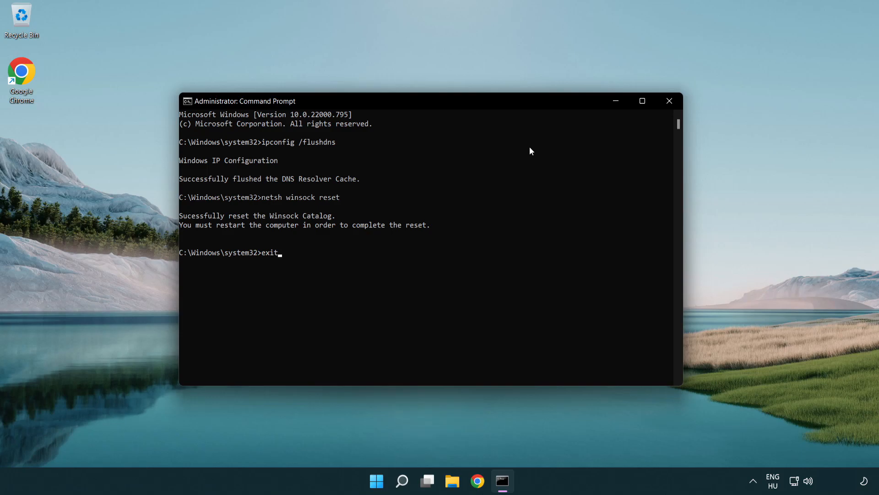
key(Return)
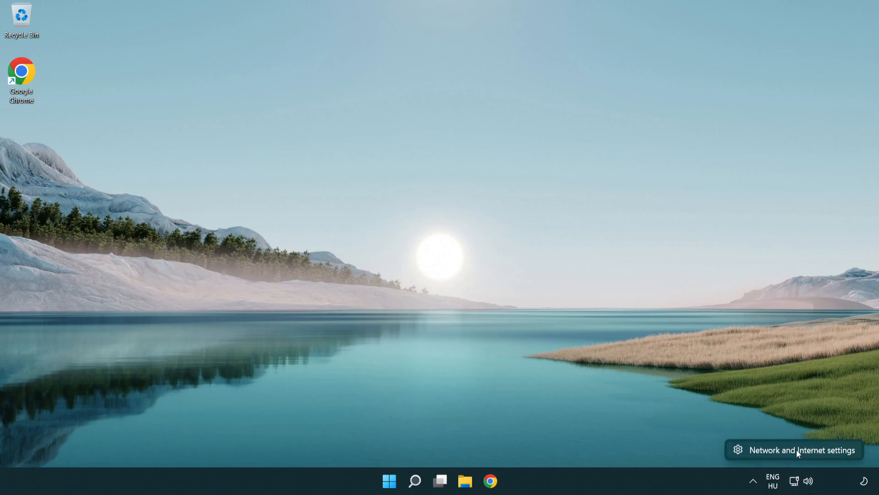
- Open Network & internet settings from the network tray icon
click(801, 449)
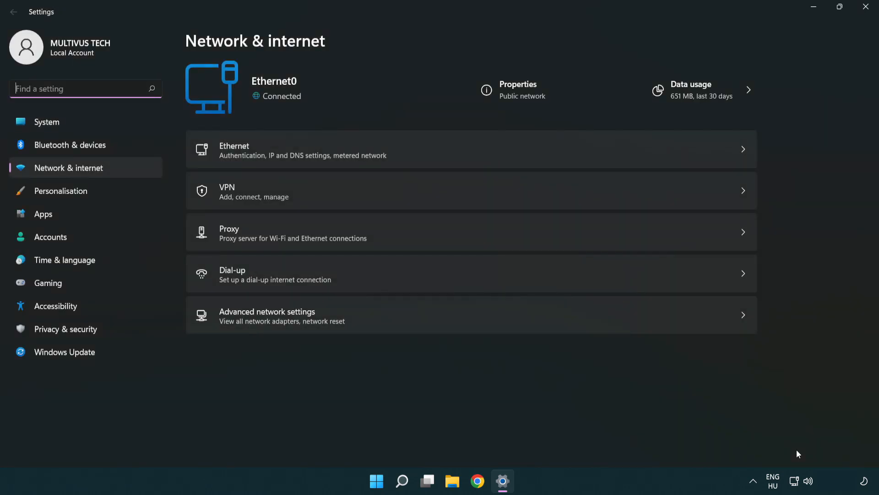
mouse_move(473, 325)
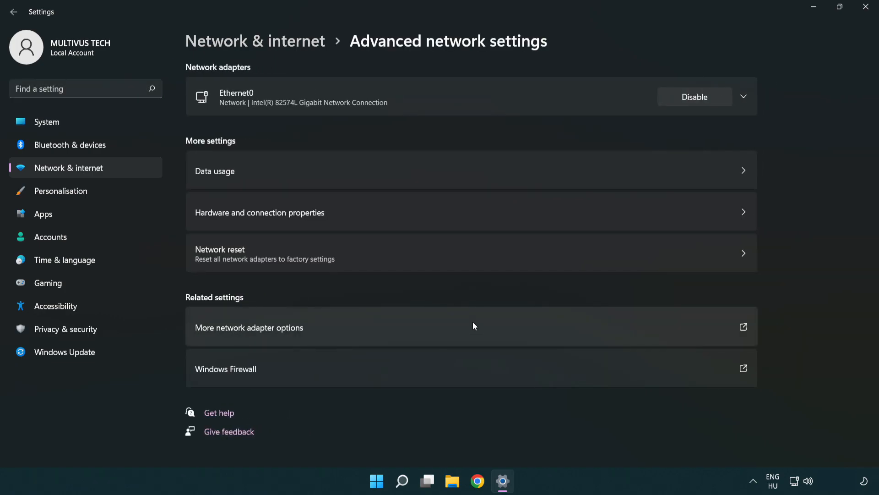
mouse_move(206, 335)
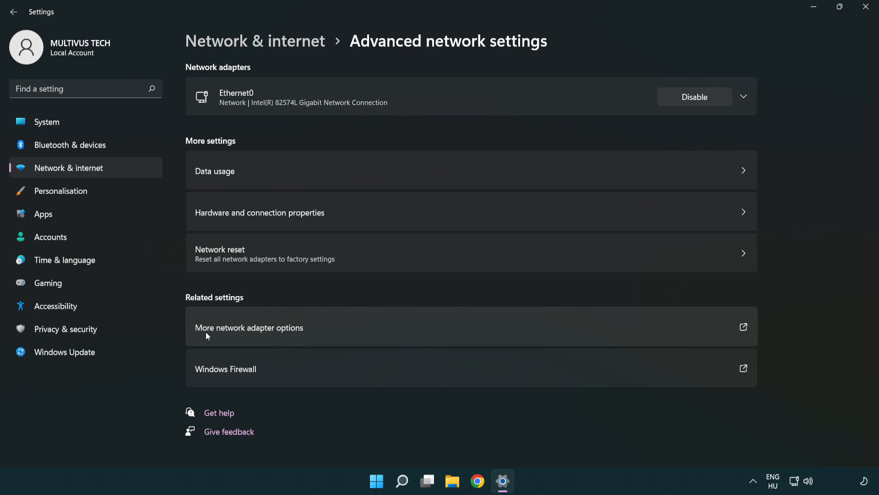
mouse_move(271, 335)
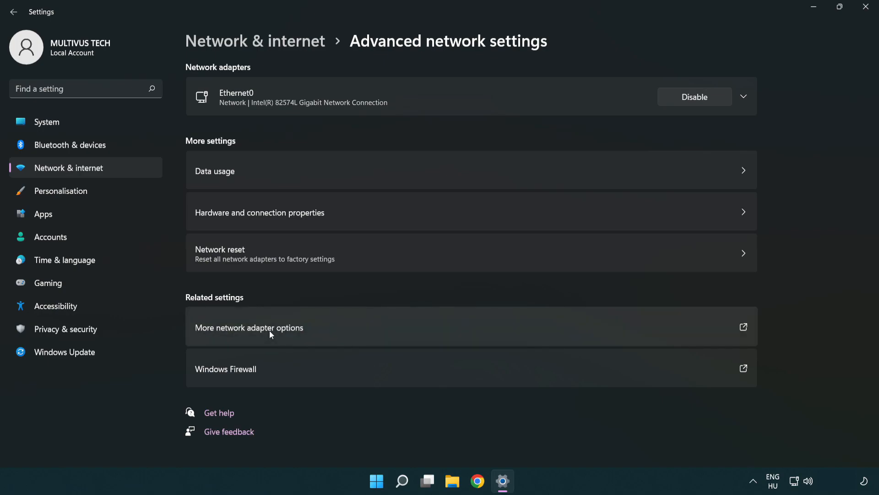
- Open the Ethernet0 Properties dialog from the network adapter list
click(249, 328)
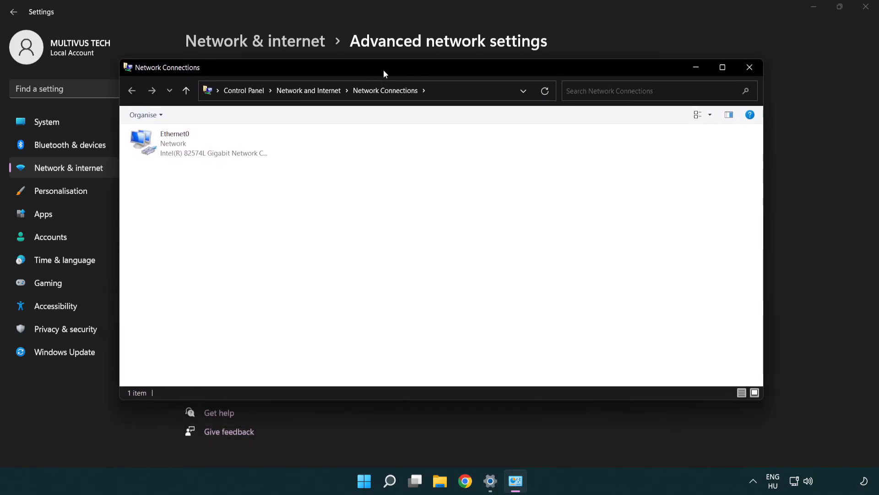
click(199, 143)
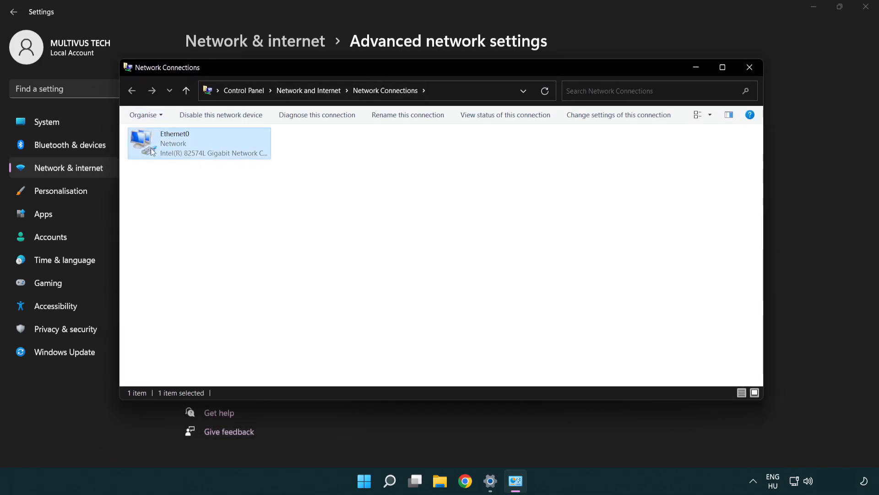
mouse_move(197, 146)
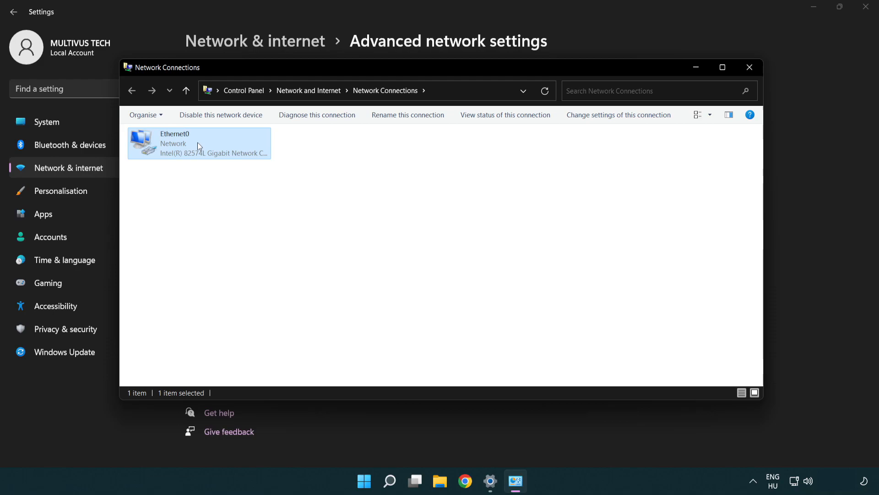
right_click(198, 142)
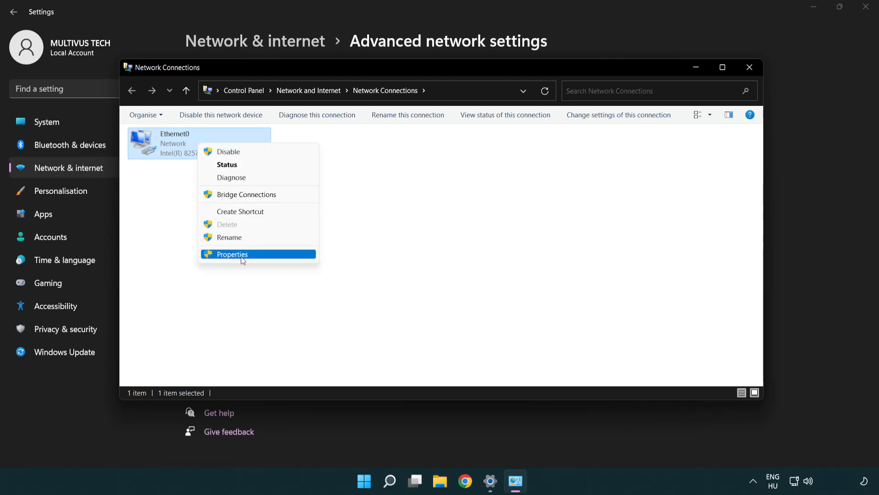
click(230, 254)
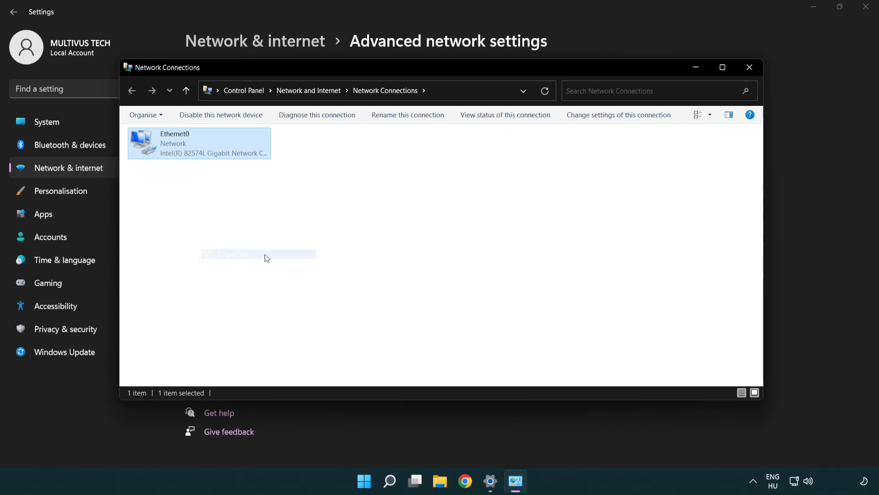
double_click(198, 142)
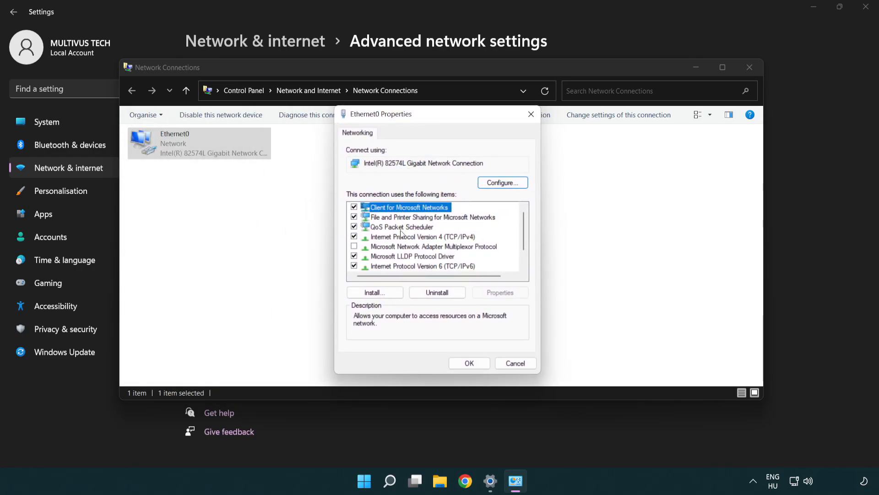
- Open IPv4 properties and switch to manually entered DNS server addresses
click(419, 236)
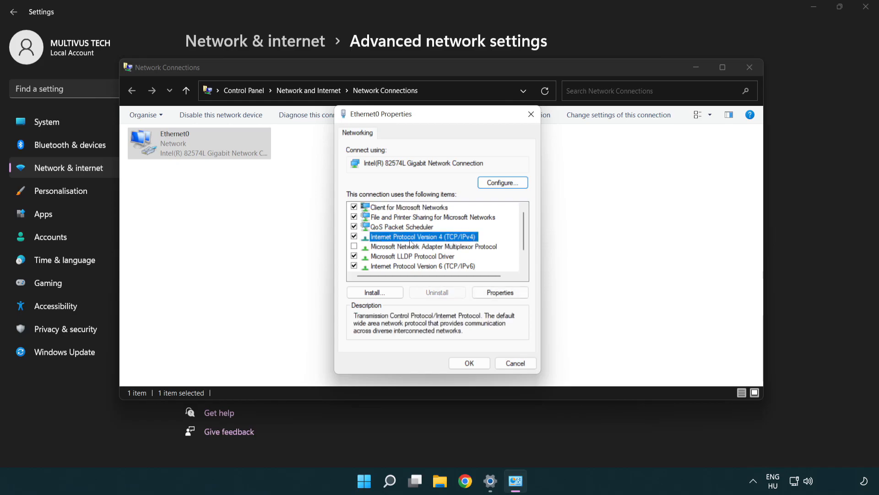
mouse_move(453, 245)
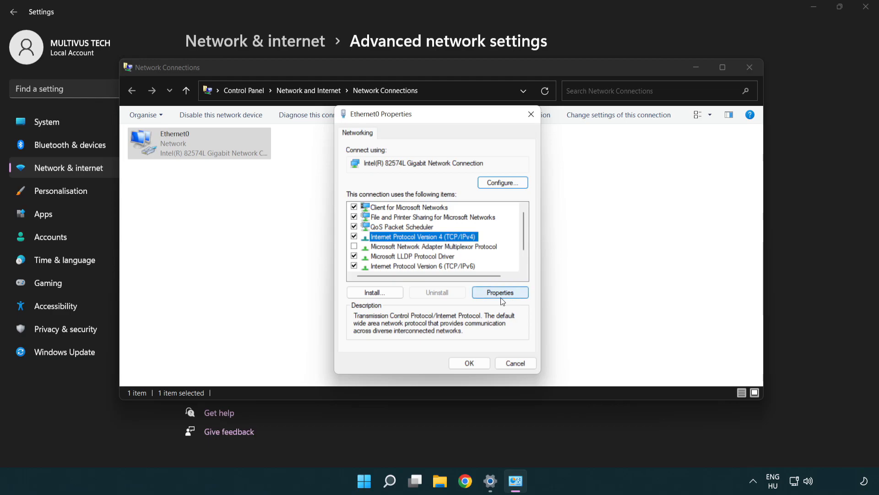
click(499, 292)
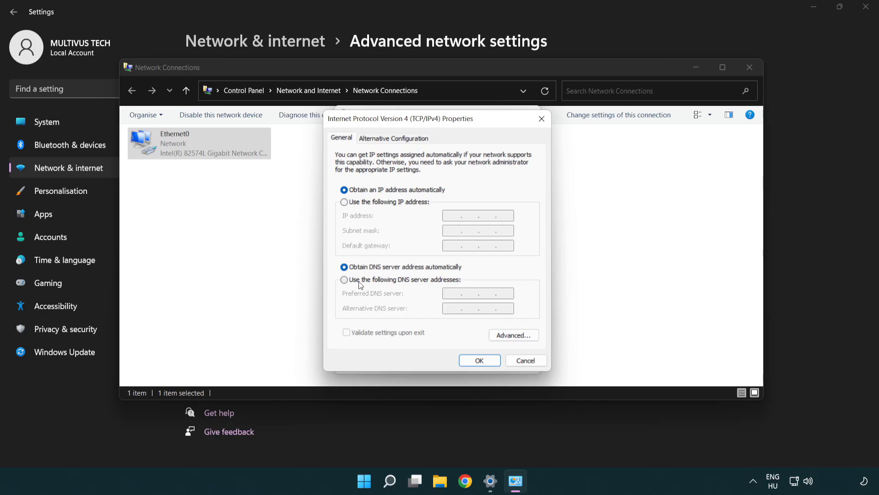
click(344, 280)
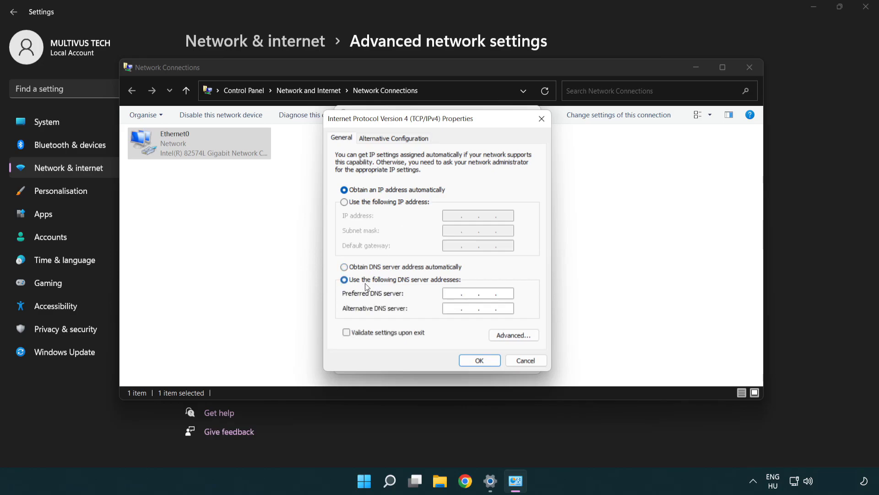
- Enter 8.8.8.8 as preferred and 8.8.4.4 as alternative DNS server
text(8)
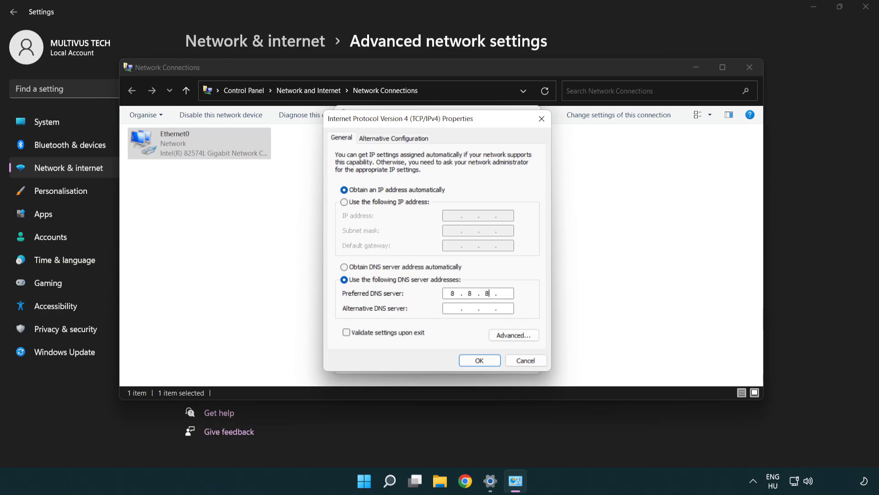
text(8)
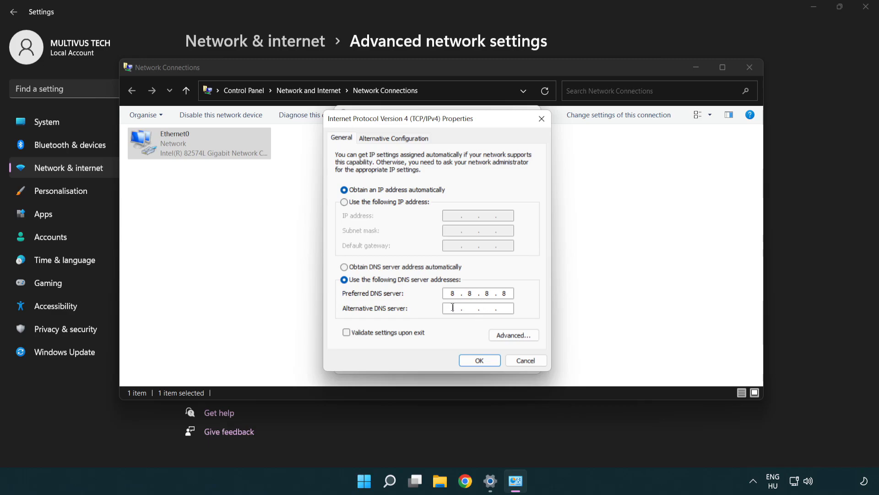
mouse_move(427, 311)
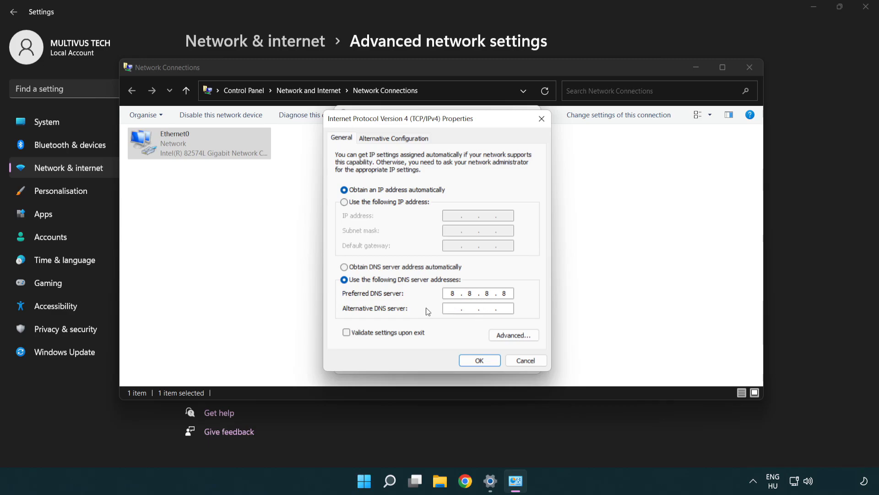
text(8.8..)
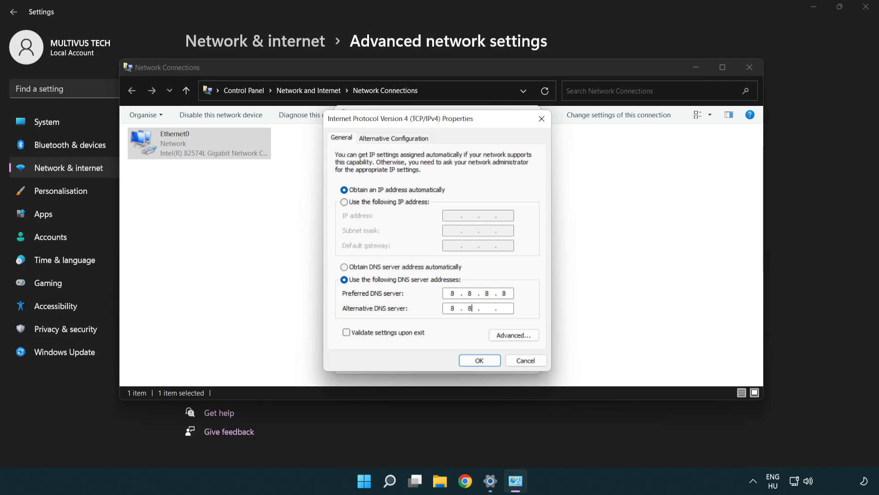
text(4.4)
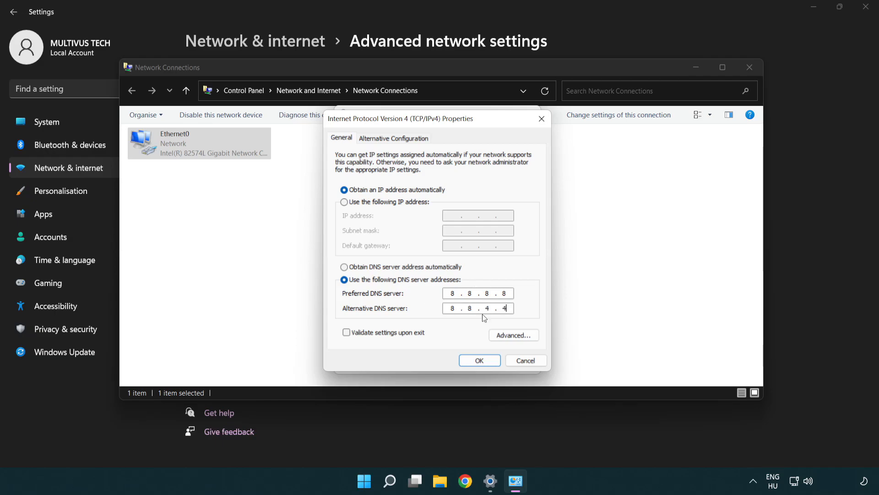
mouse_move(479, 359)
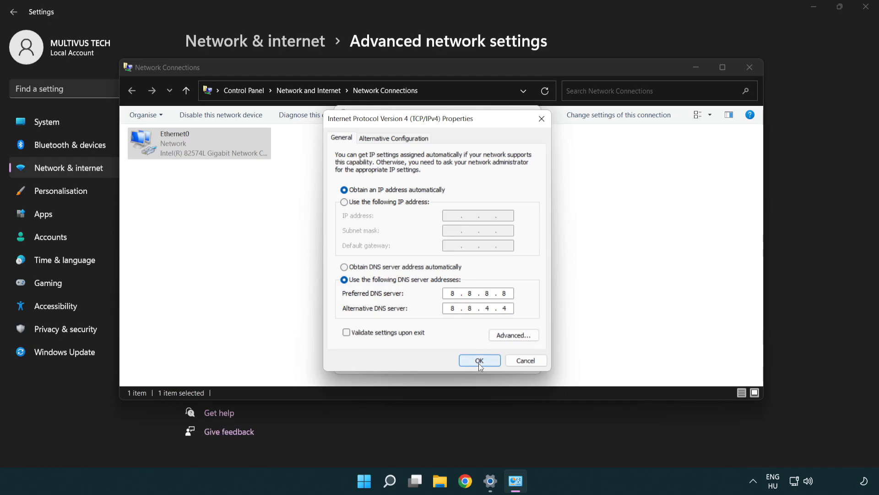
- Confirm the DNS settings and close IPv4, Ethernet0, Network Connections and Settings windows
click(479, 360)
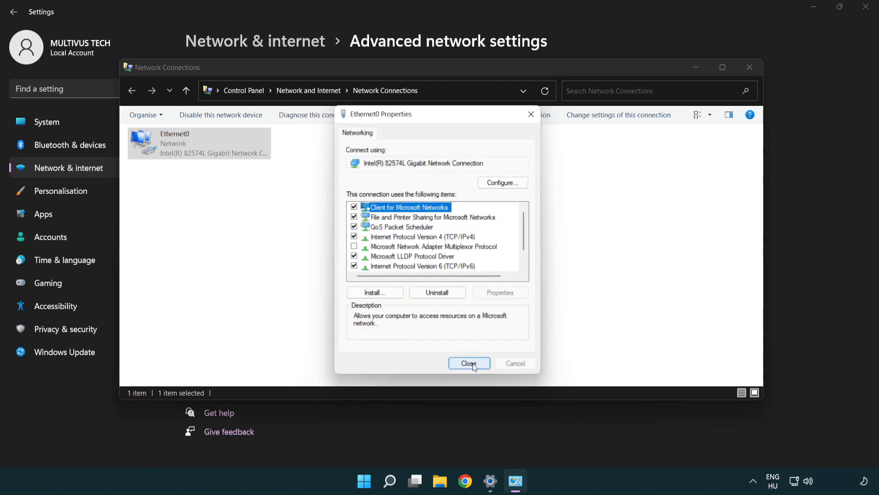
click(469, 362)
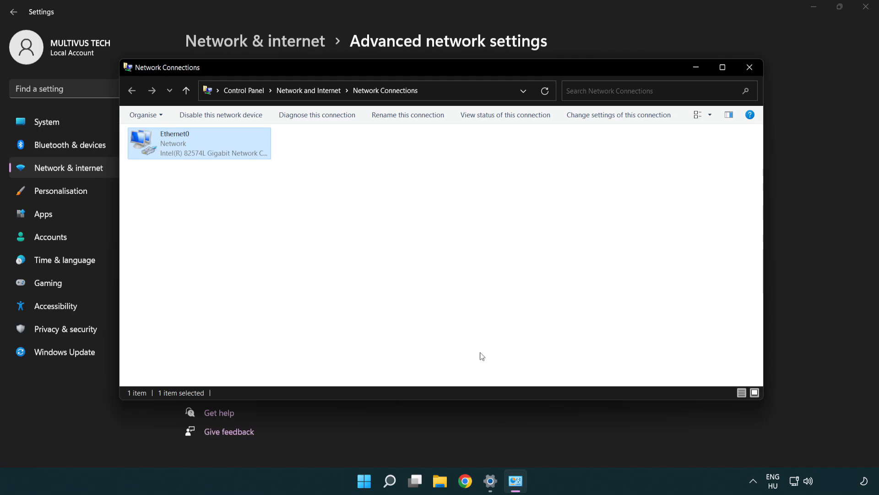
mouse_move(749, 67)
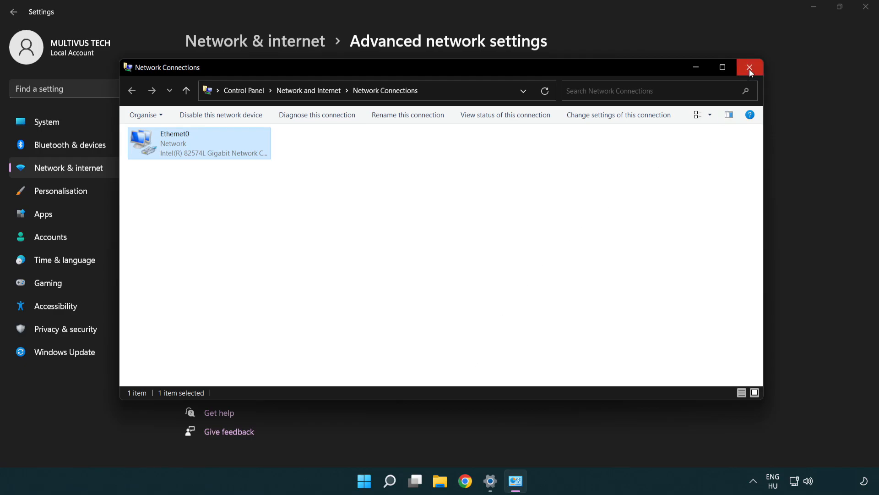
click(750, 67)
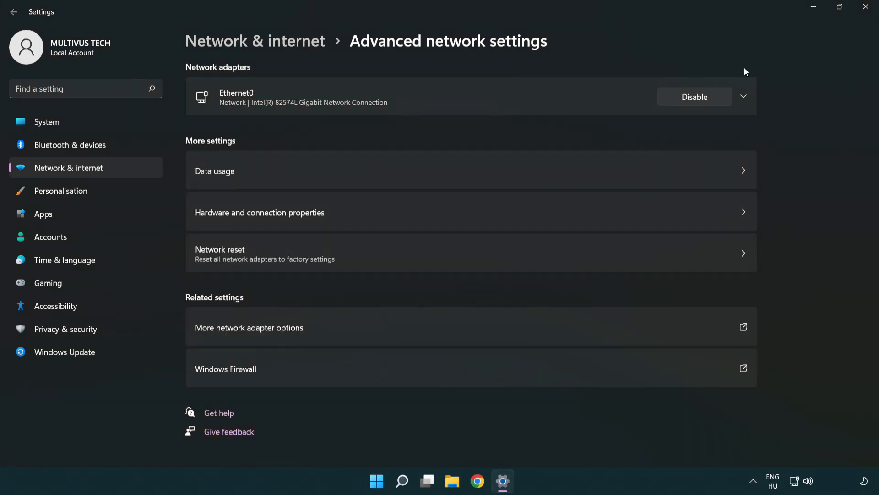
mouse_move(868, 10)
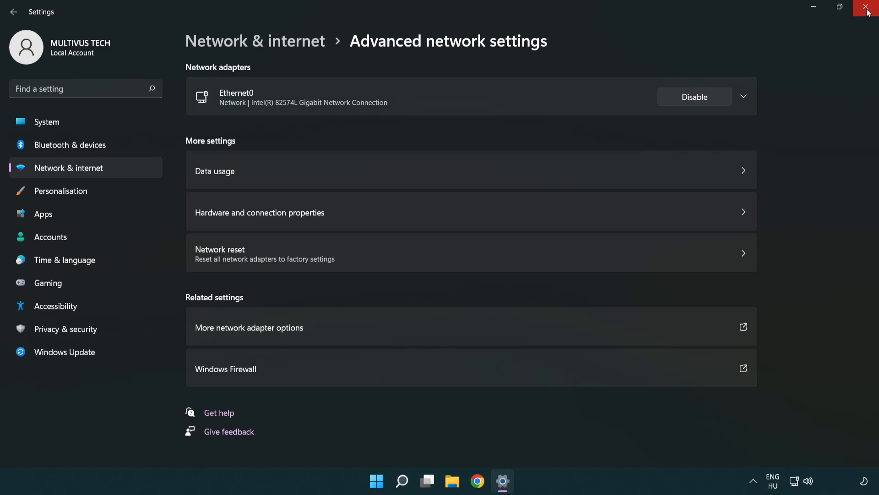
click(868, 8)
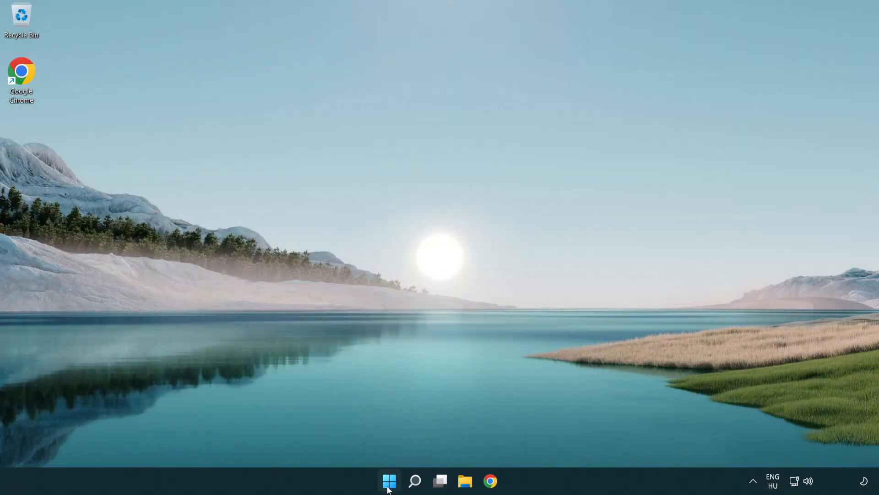
- Reopen Network & internet settings to reach the Network reset option
click(388, 480)
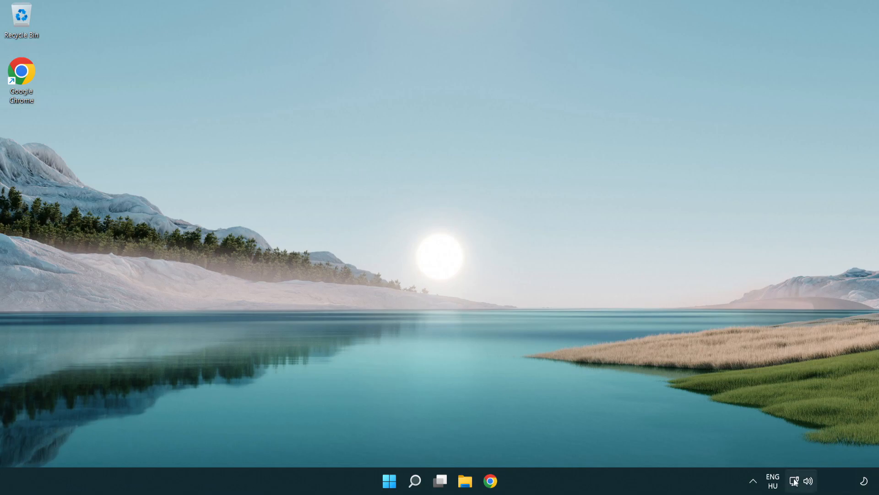
mouse_move(792, 481)
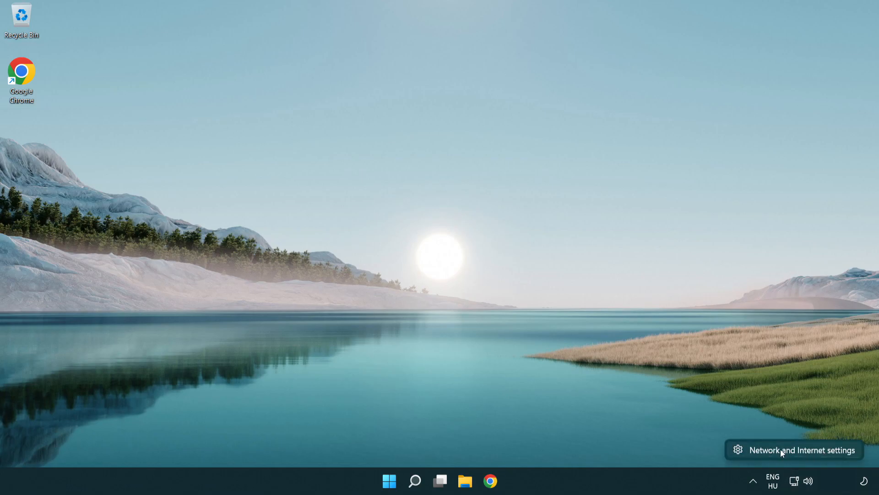
click(792, 449)
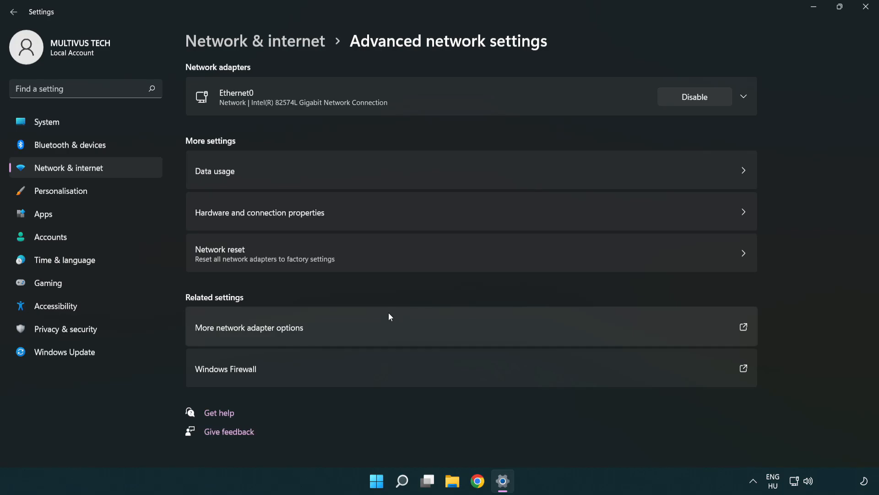
mouse_move(397, 264)
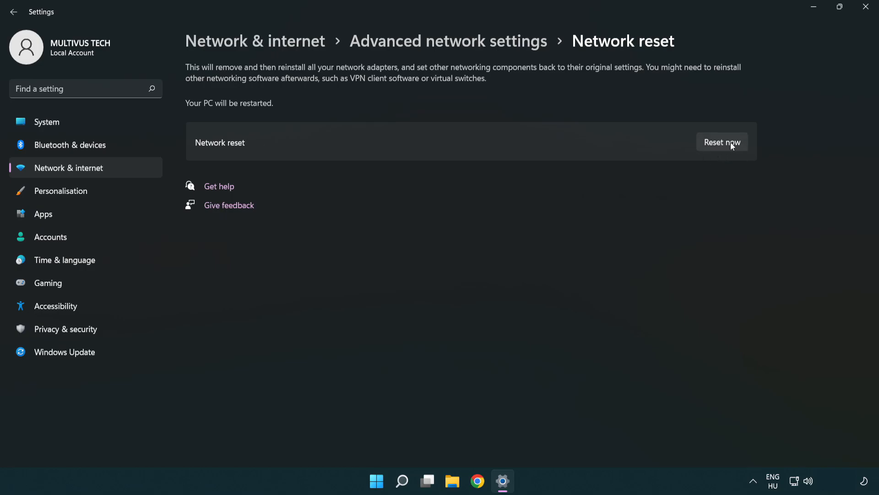
- Reset now, confirm with Yes, and close the five-minute sign-out notice
click(721, 141)
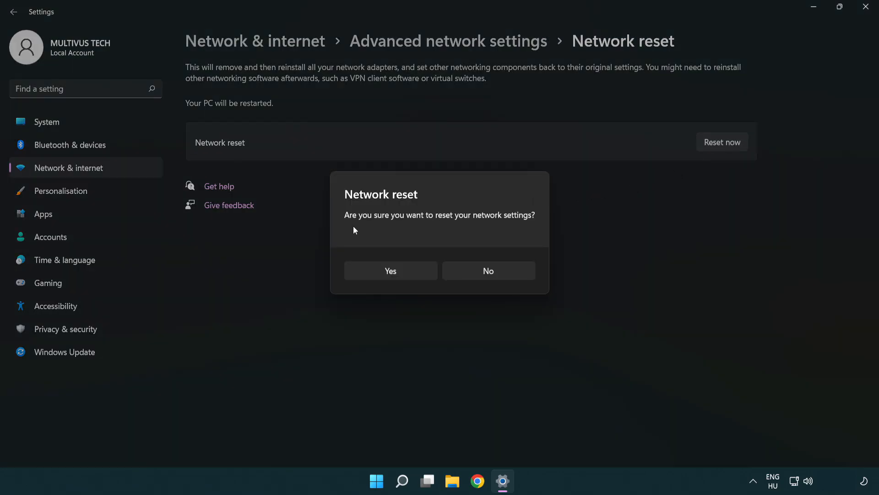
mouse_move(397, 279)
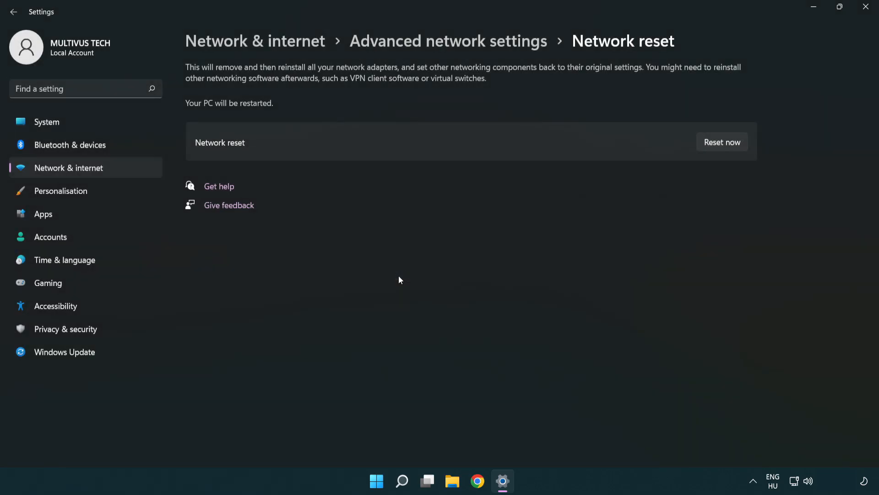
click(722, 142)
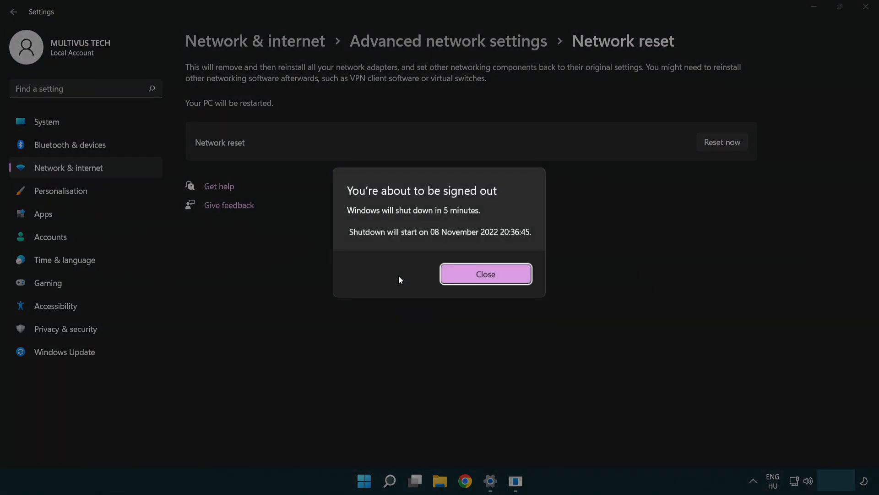
mouse_move(502, 275)
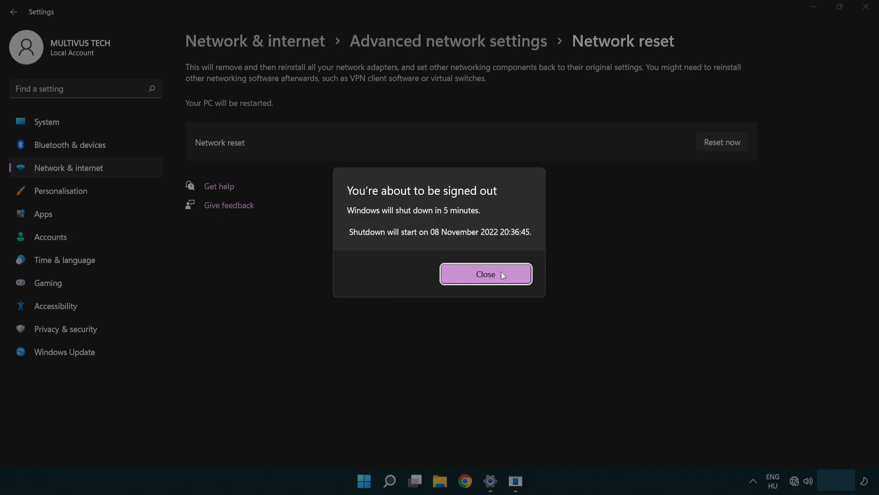
click(485, 274)
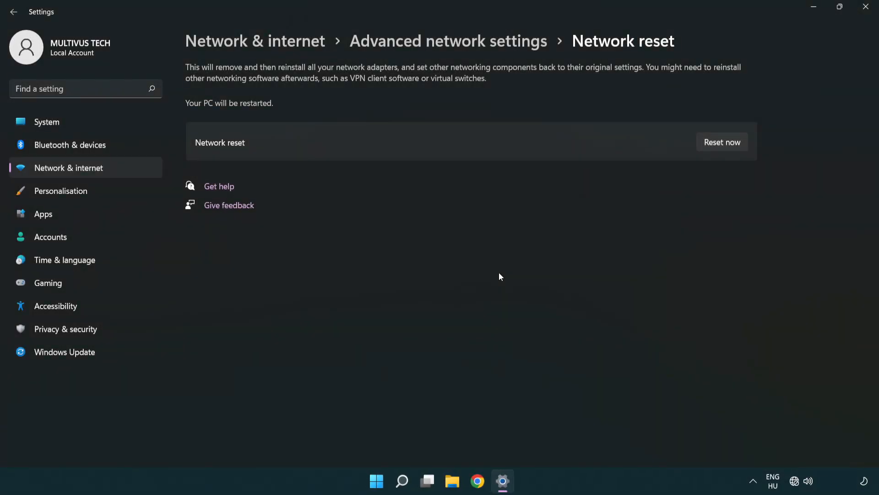
mouse_move(524, 262)
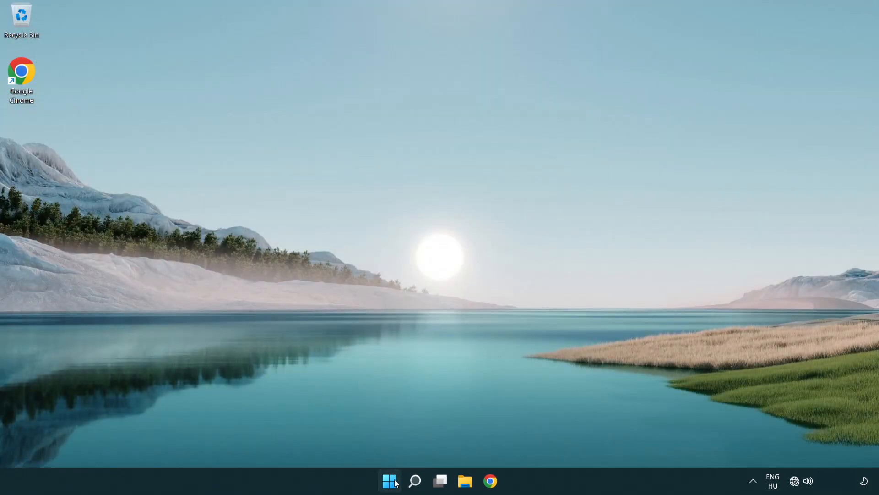
- Show the Start menu's Sleep, Shut down and Restart power options
click(389, 480)
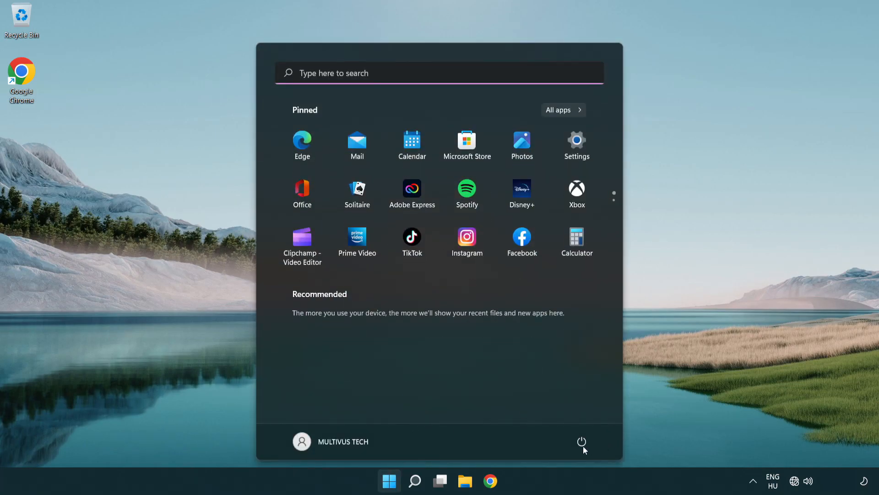
click(582, 441)
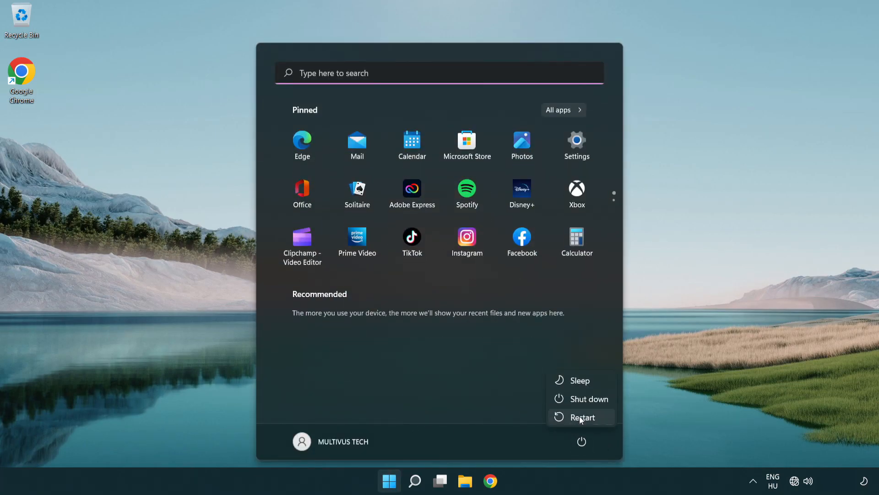